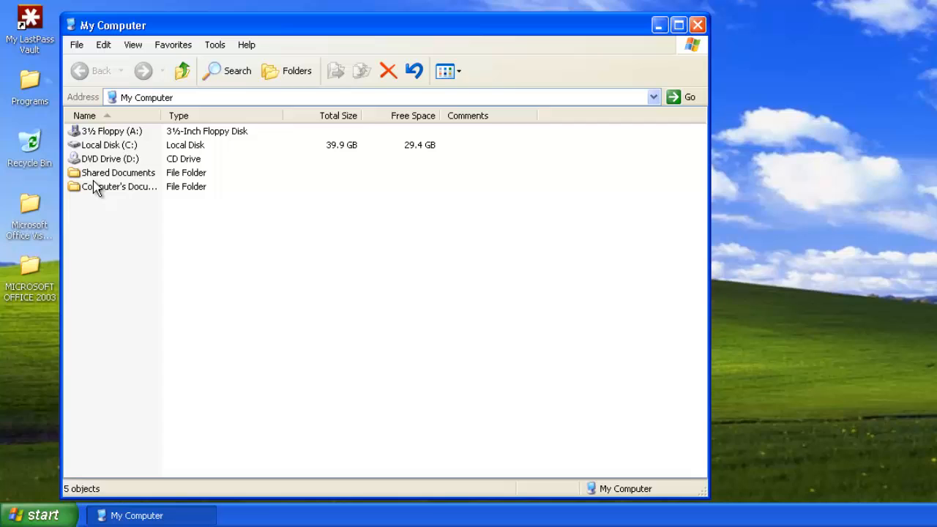
Navigate from Local Disk (C:) through Microsoft Office into the OFFICE11 folder
{"action": "double_click", "coordinate": [108, 144]}
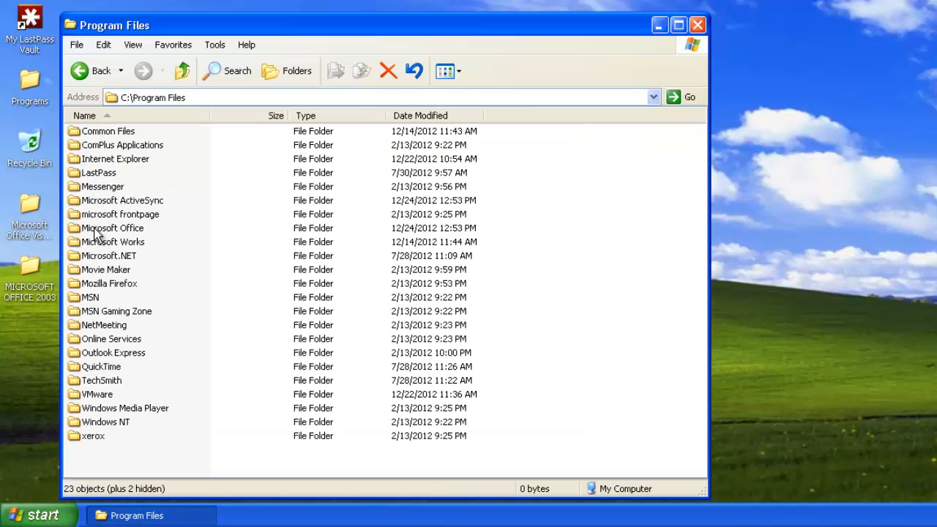
{"action": "double_click", "coordinate": [114, 227]}
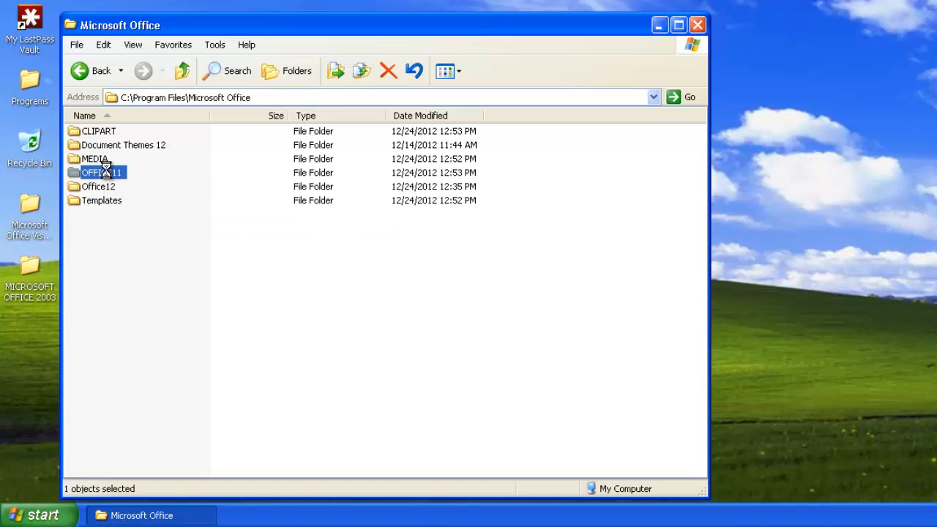
{"action": "double_click", "coordinate": [98, 172]}
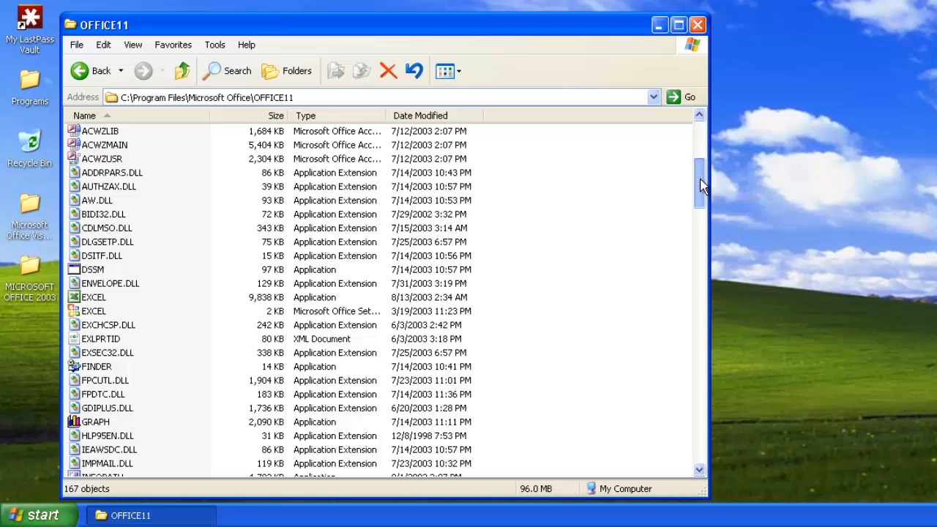
Select the EXCEL program file and copy the OFFICE11 folder path from the Address bar
{"action": "scroll", "scroll_direction": "down", "scroll_amount": 3}
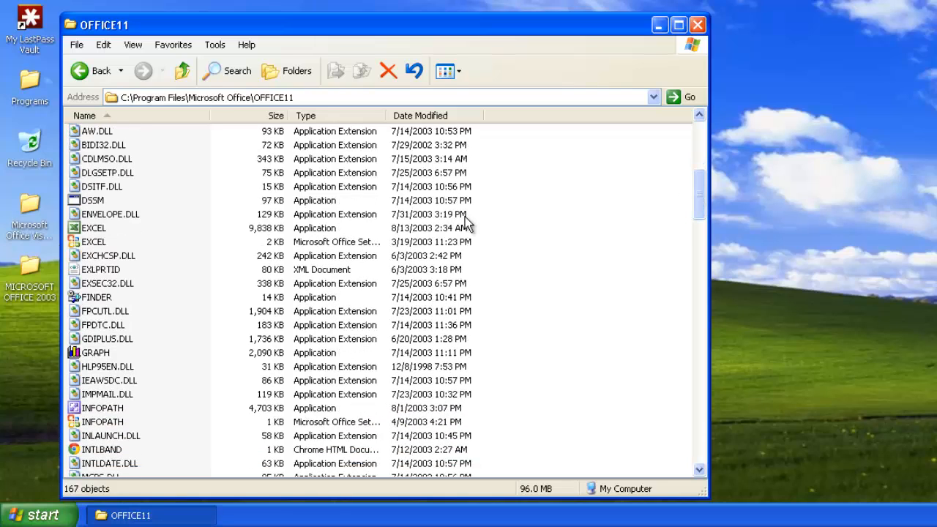
{"action": "left_click", "coordinate": [93, 227]}
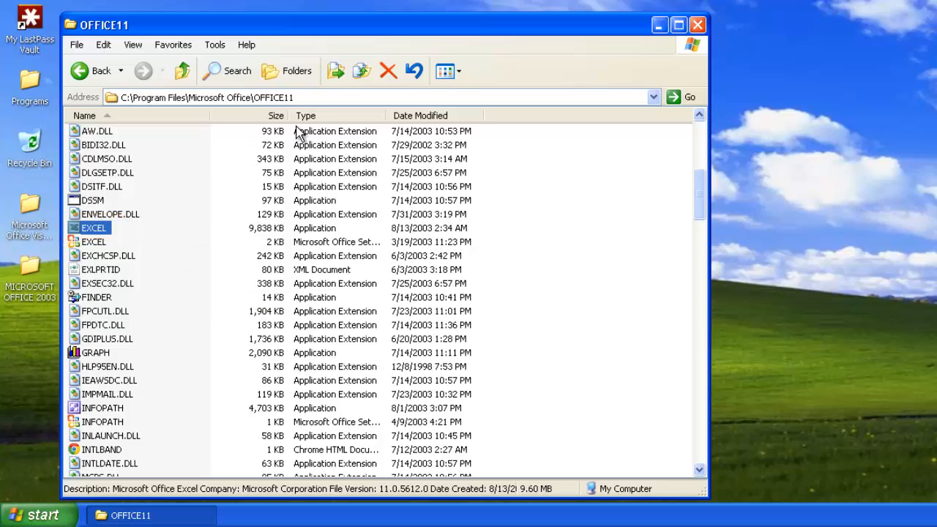
{"action": "mouse_move", "coordinate": [322, 98]}
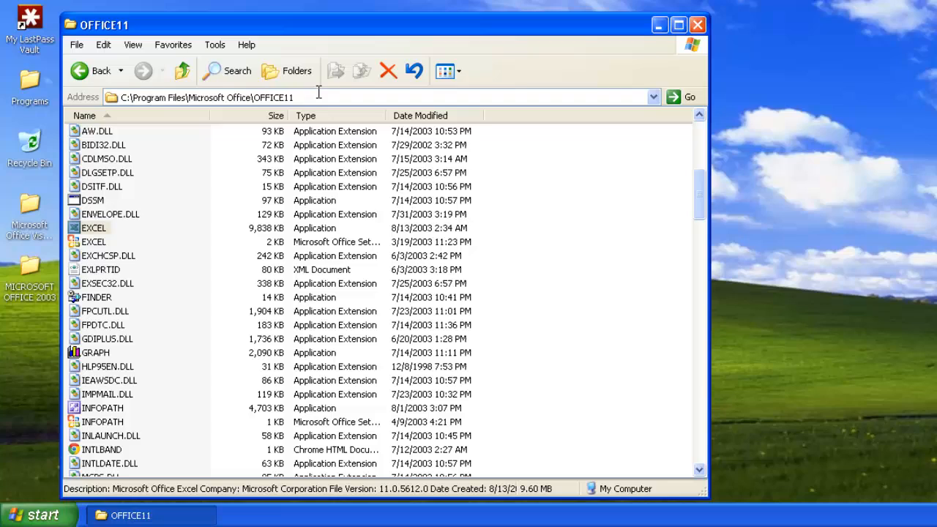
{"action": "left_click", "coordinate": [212, 97]}
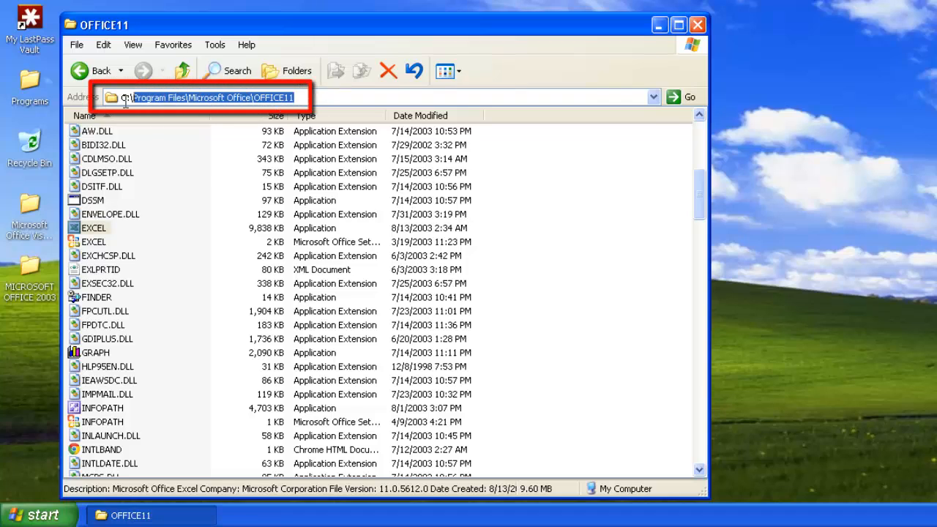
{"action": "right_click", "coordinate": [204, 97]}
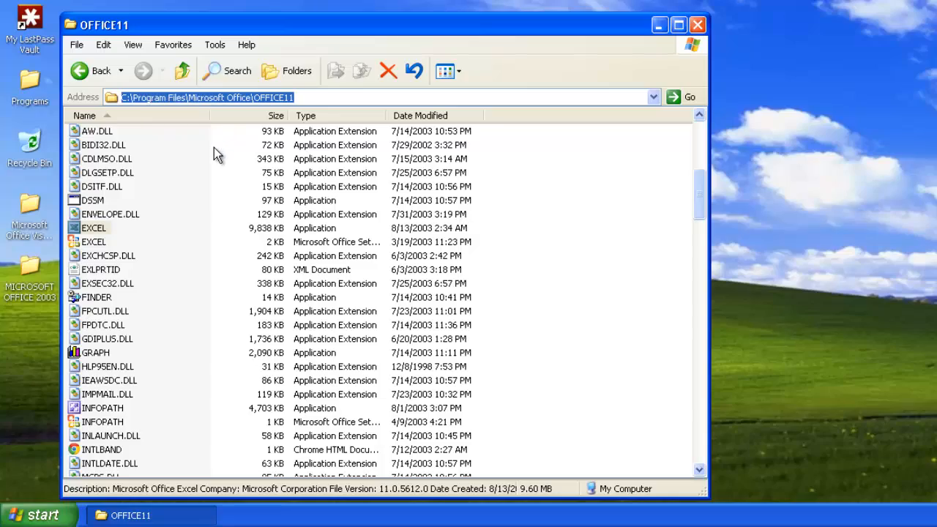
{"action": "left_click", "coordinate": [36, 514]}
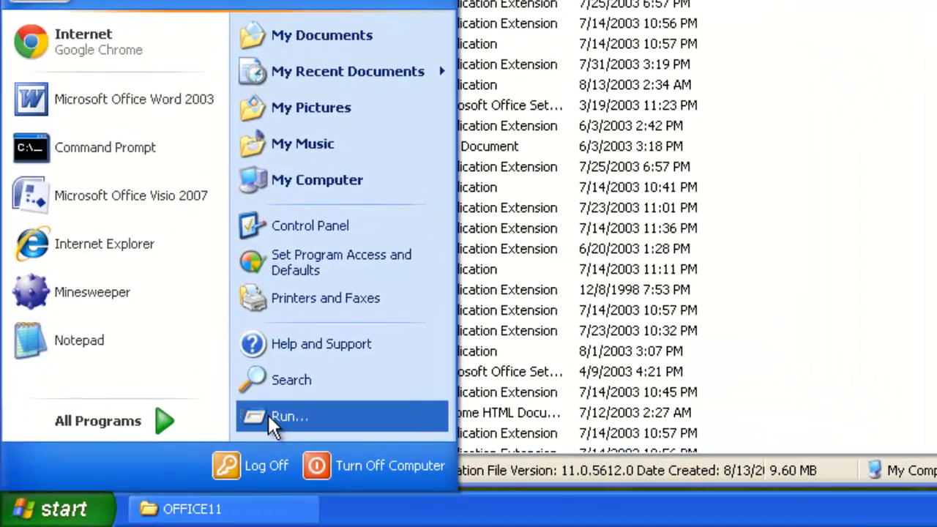
Run the quoted excel.exe path with the /s switch to open Excel in Safe Mode
{"action": "left_click", "coordinate": [289, 416]}
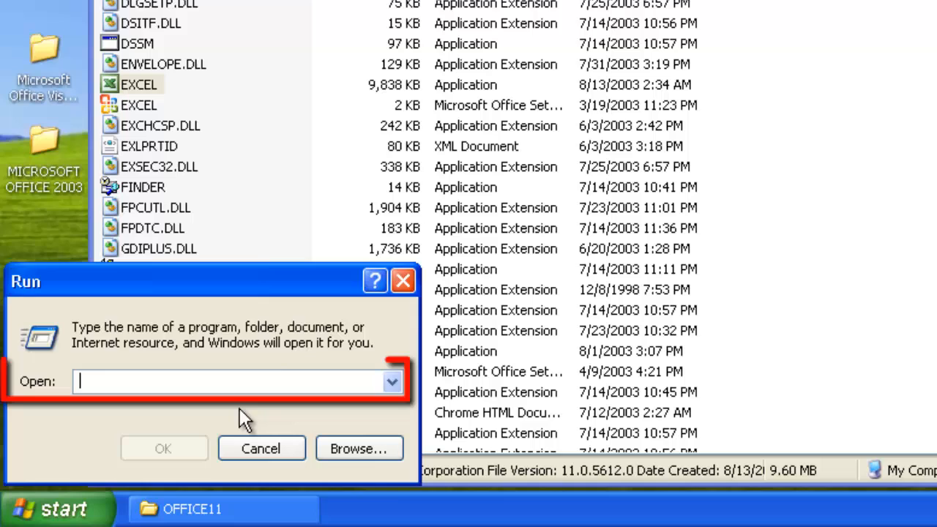
{"action": "type", "text": "\""}
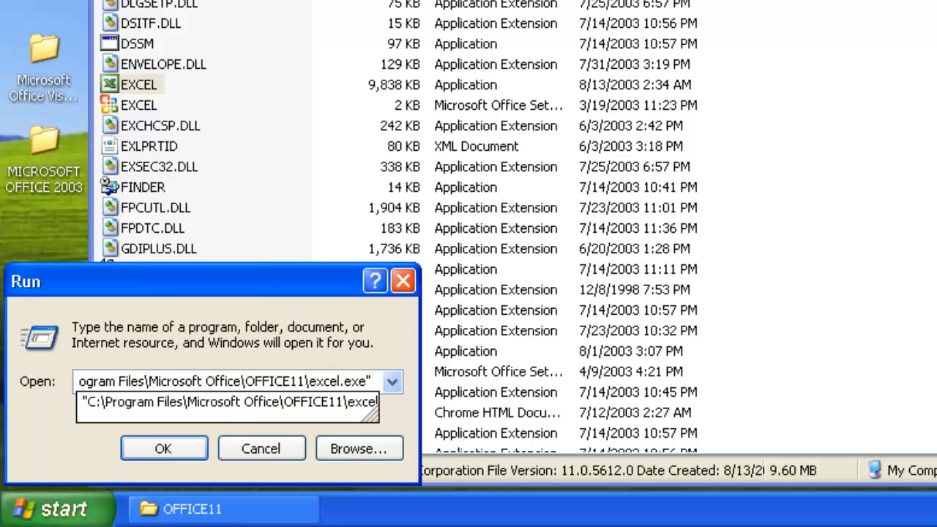
{"action": "type", "text": "/"}
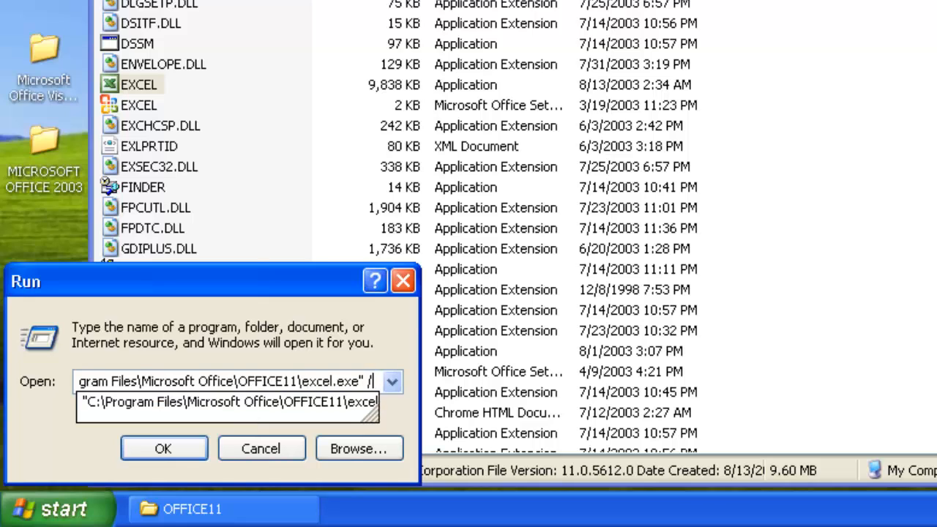
{"action": "type", "text": "s"}
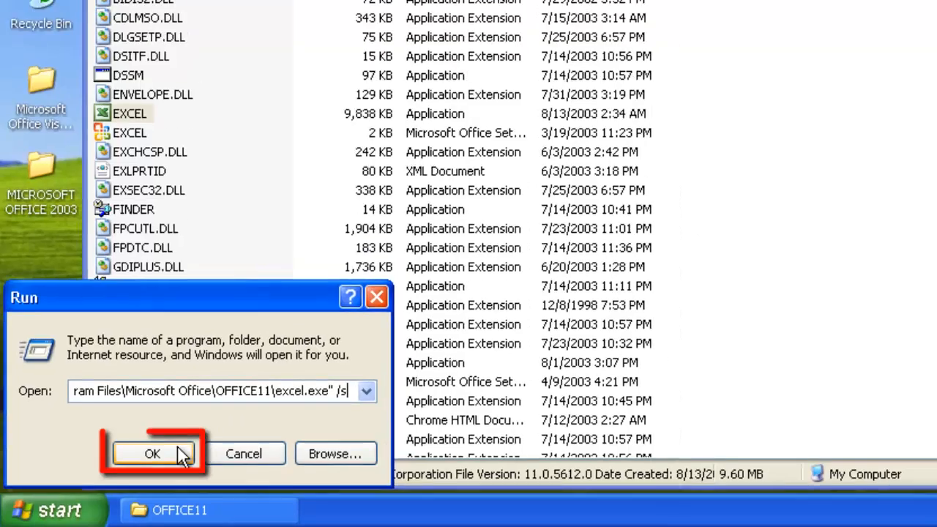
{"action": "left_click", "coordinate": [152, 453]}
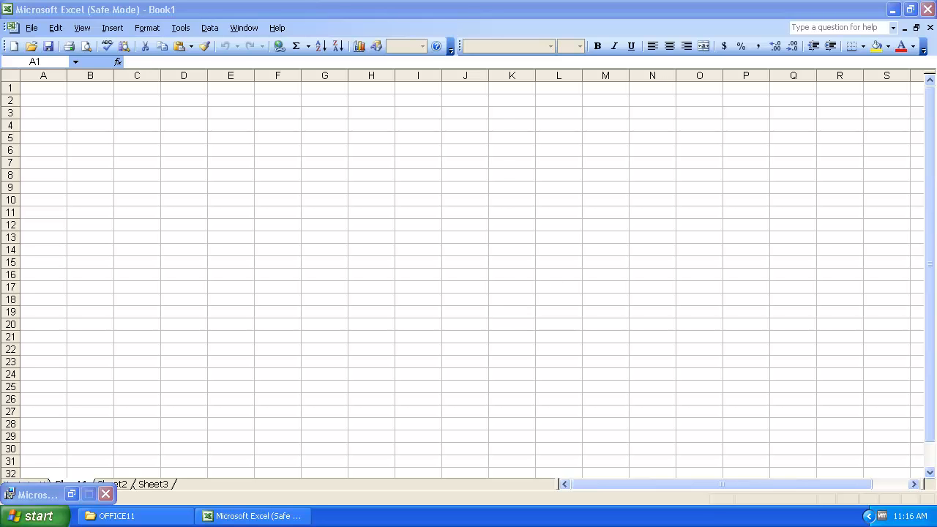
{"action": "left_click", "coordinate": [916, 9]}
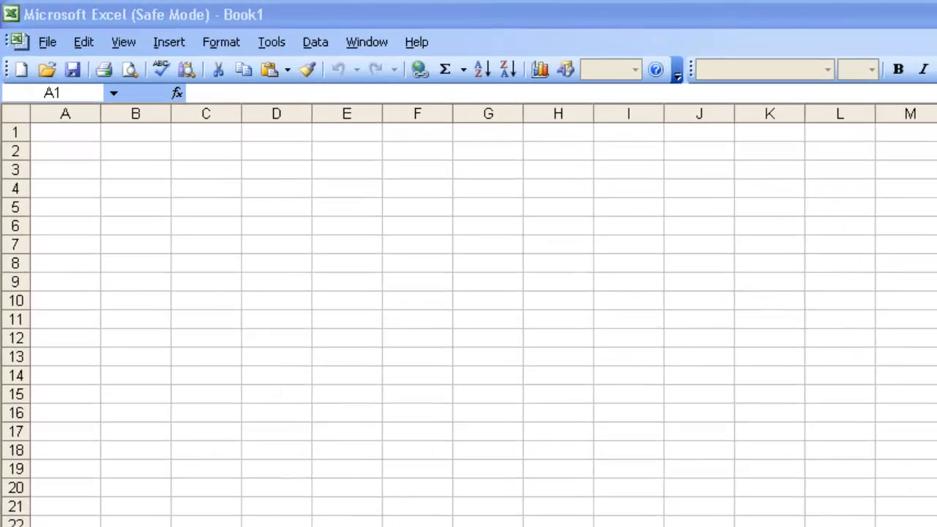